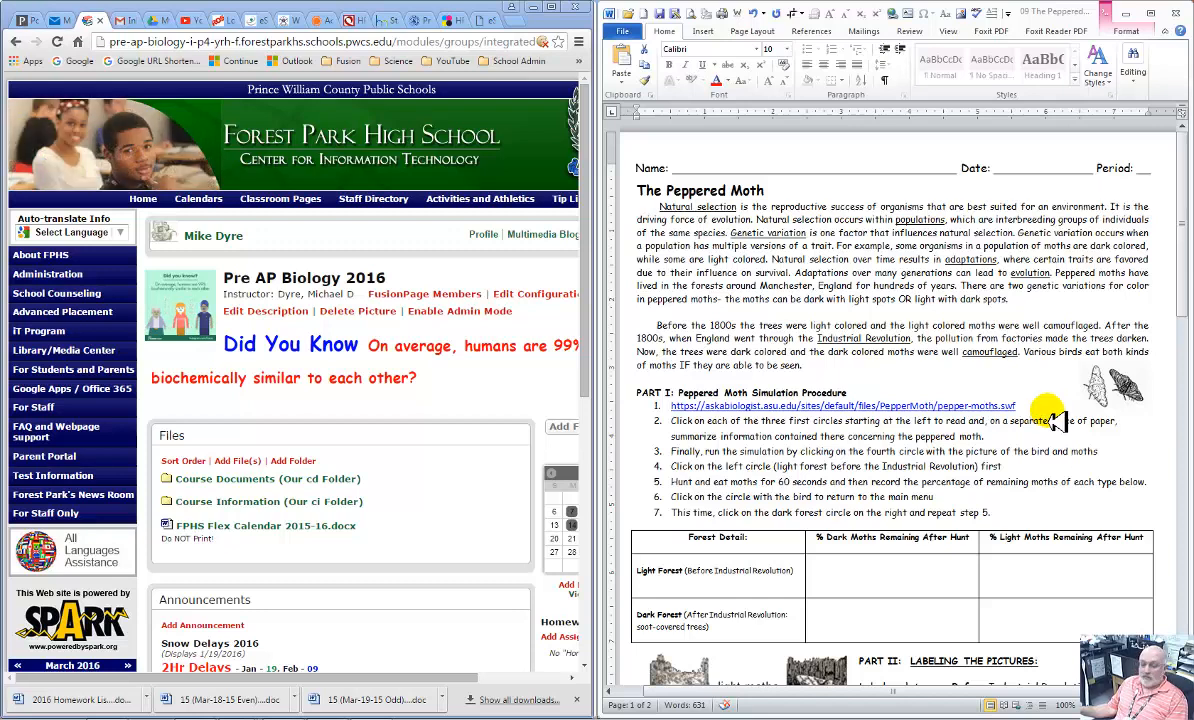
mouse_move(780, 260)
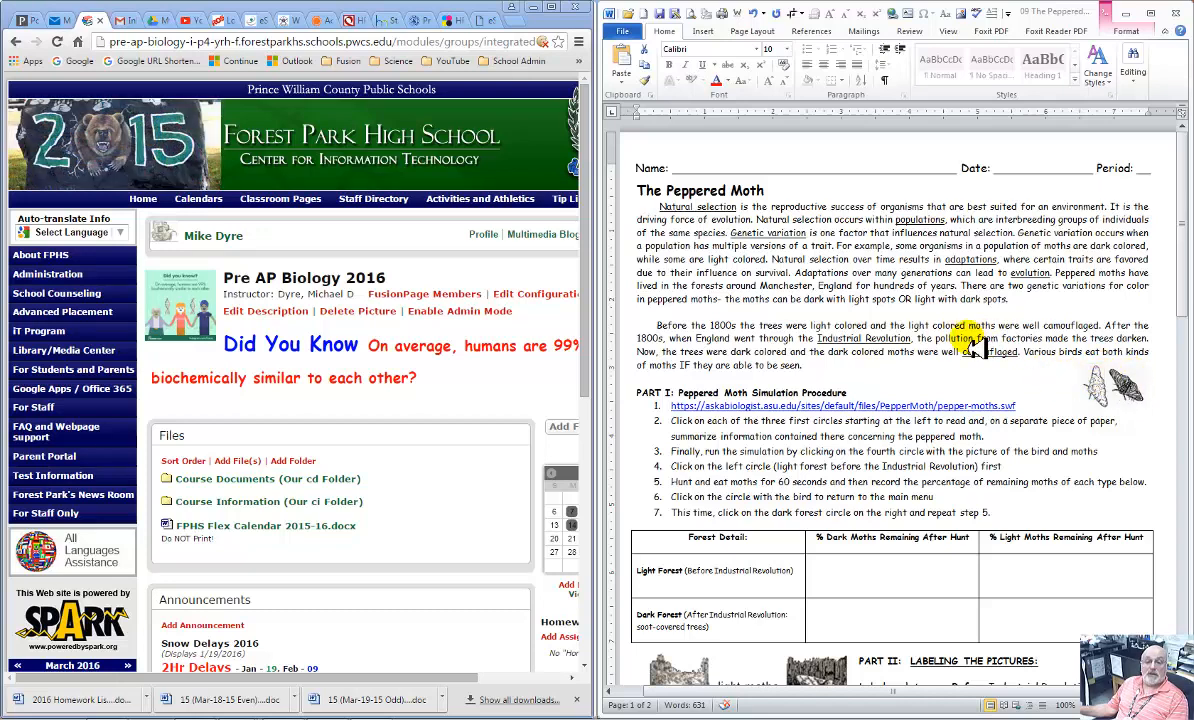
mouse_move(1004, 424)
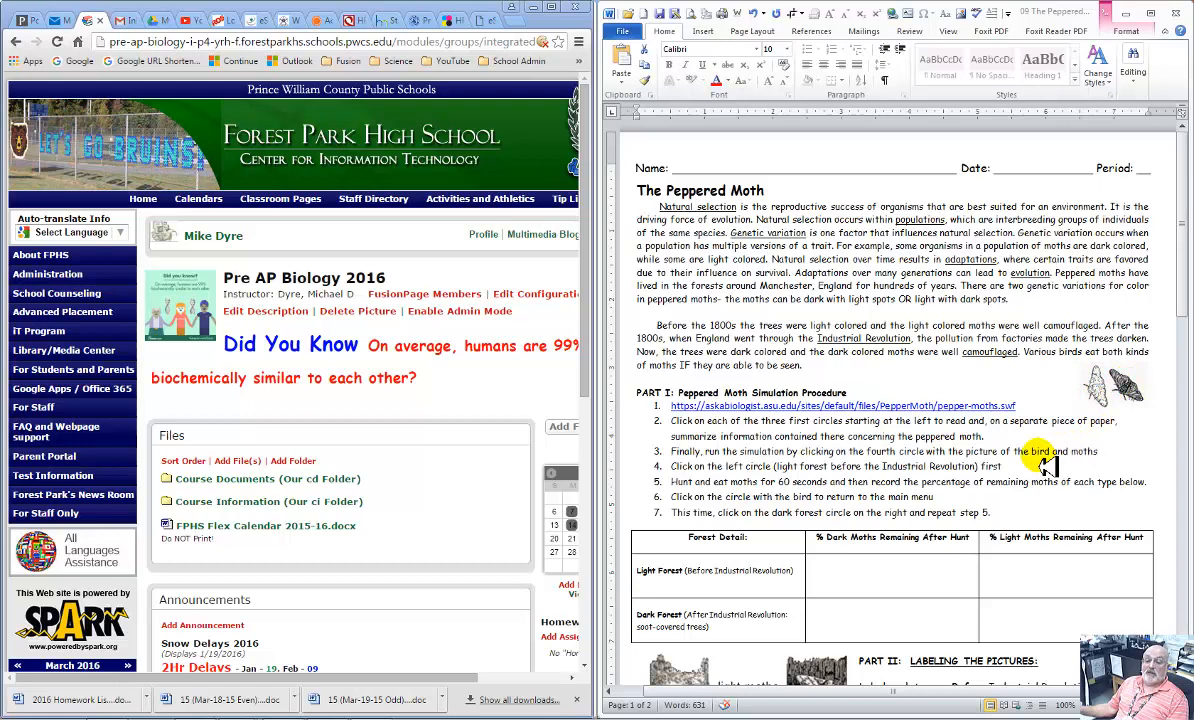
mouse_move(1056, 460)
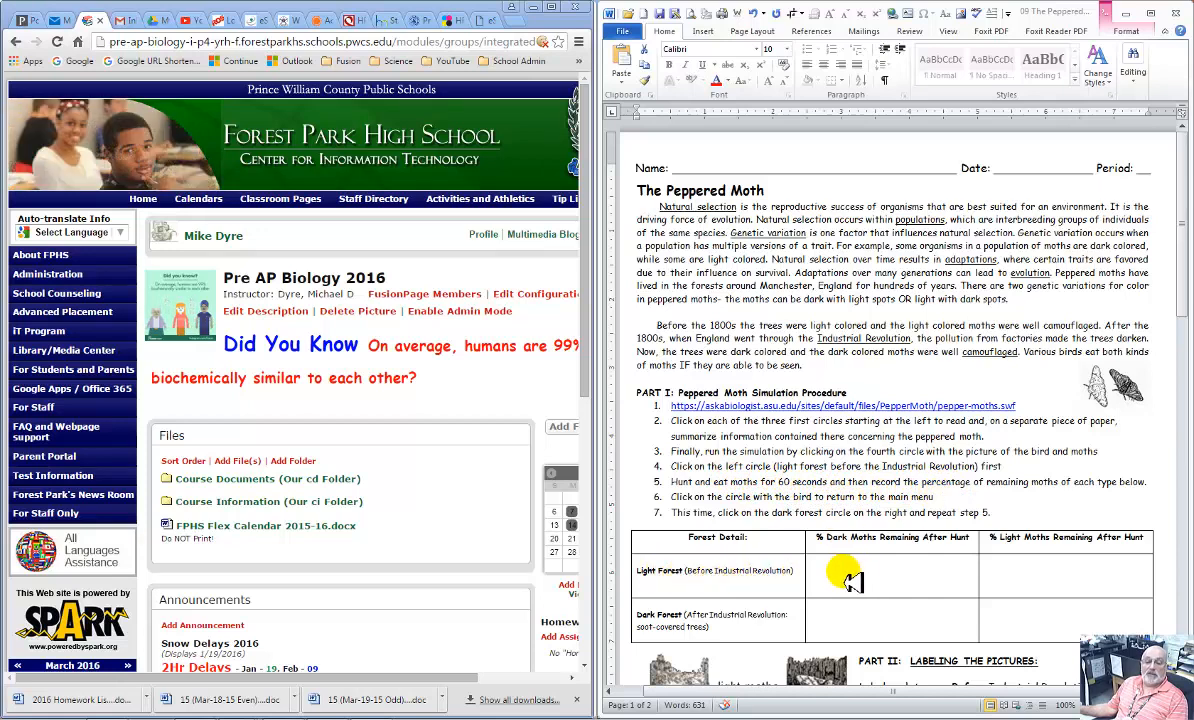
mouse_move(1048, 580)
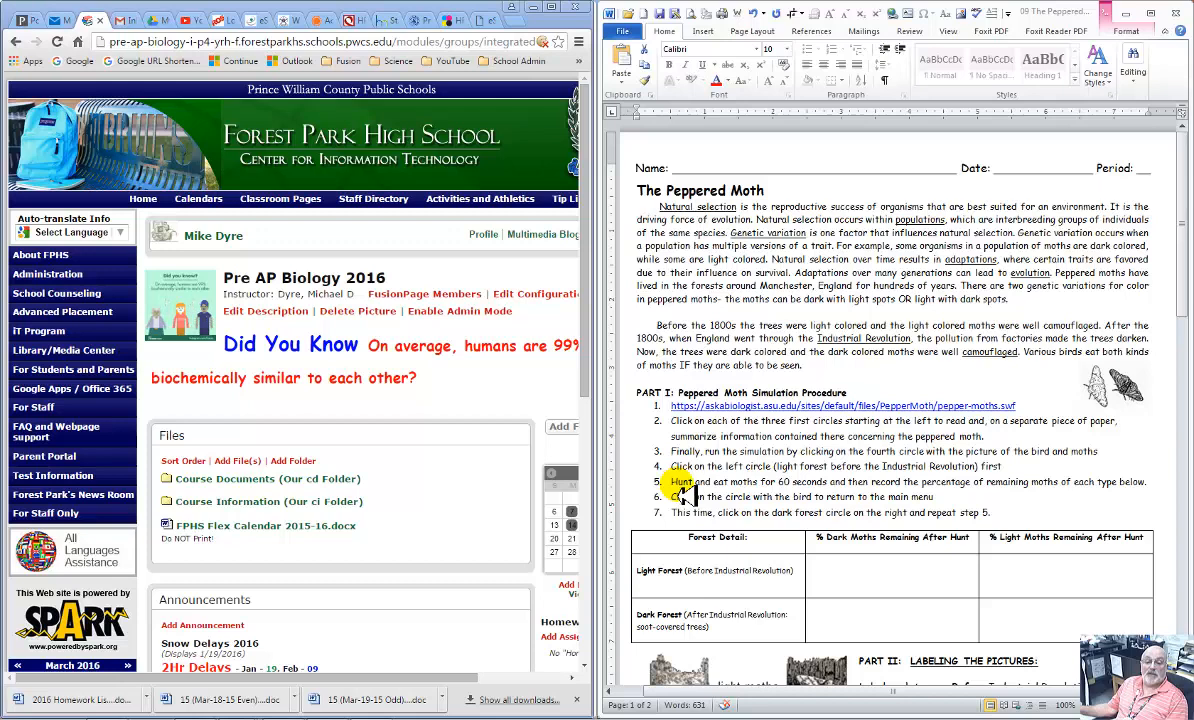
Scroll down the worksheet to the data table and the Part II tree pictures
scroll("down", 3)
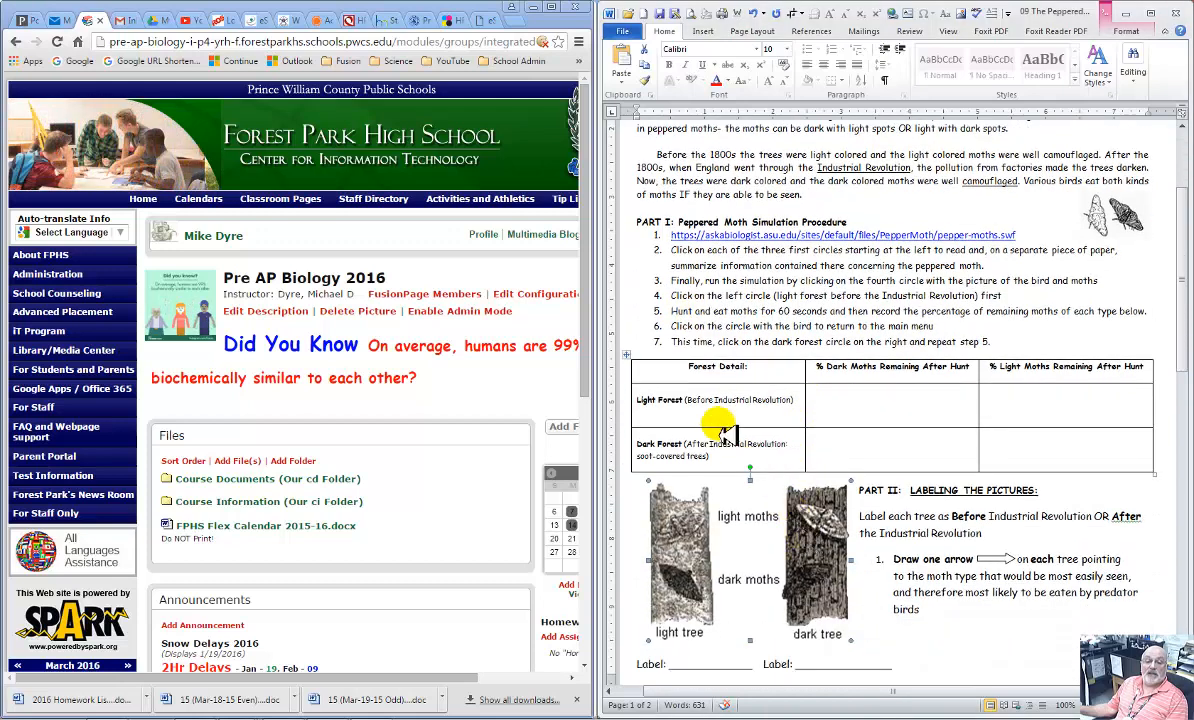
mouse_move(878, 414)
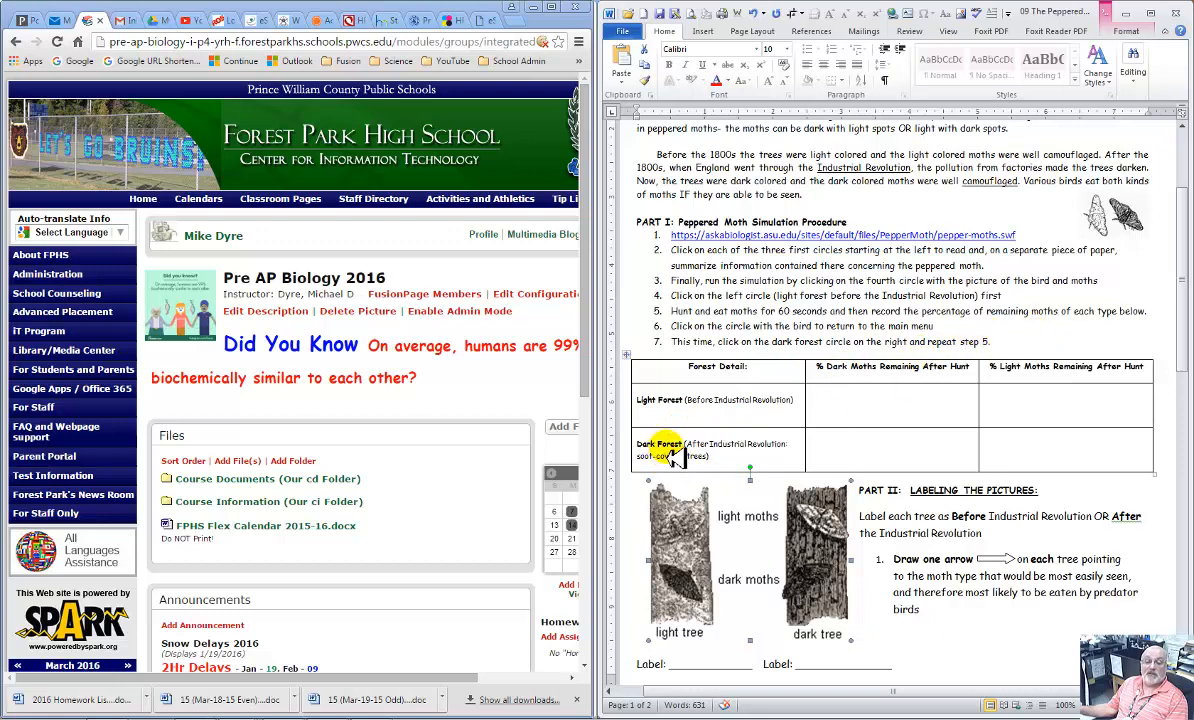
Scroll down to page 2 showing the Part III population table and graph grid
scroll("down", 3)
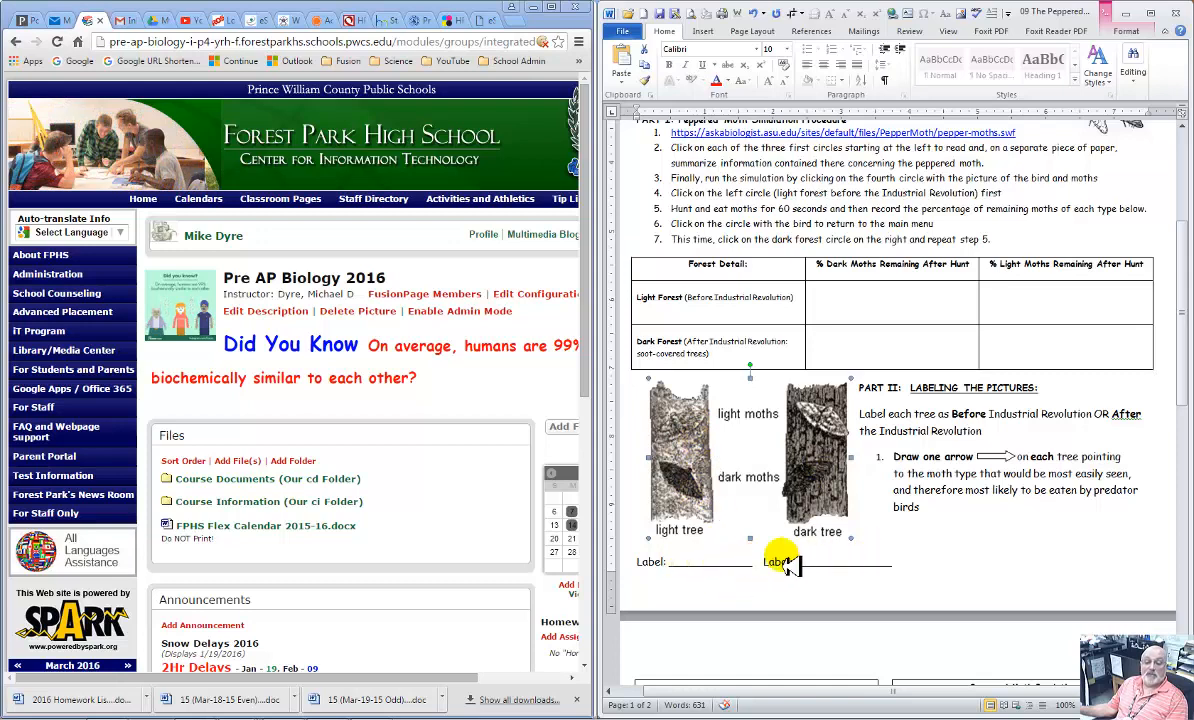
scroll("down", 3)
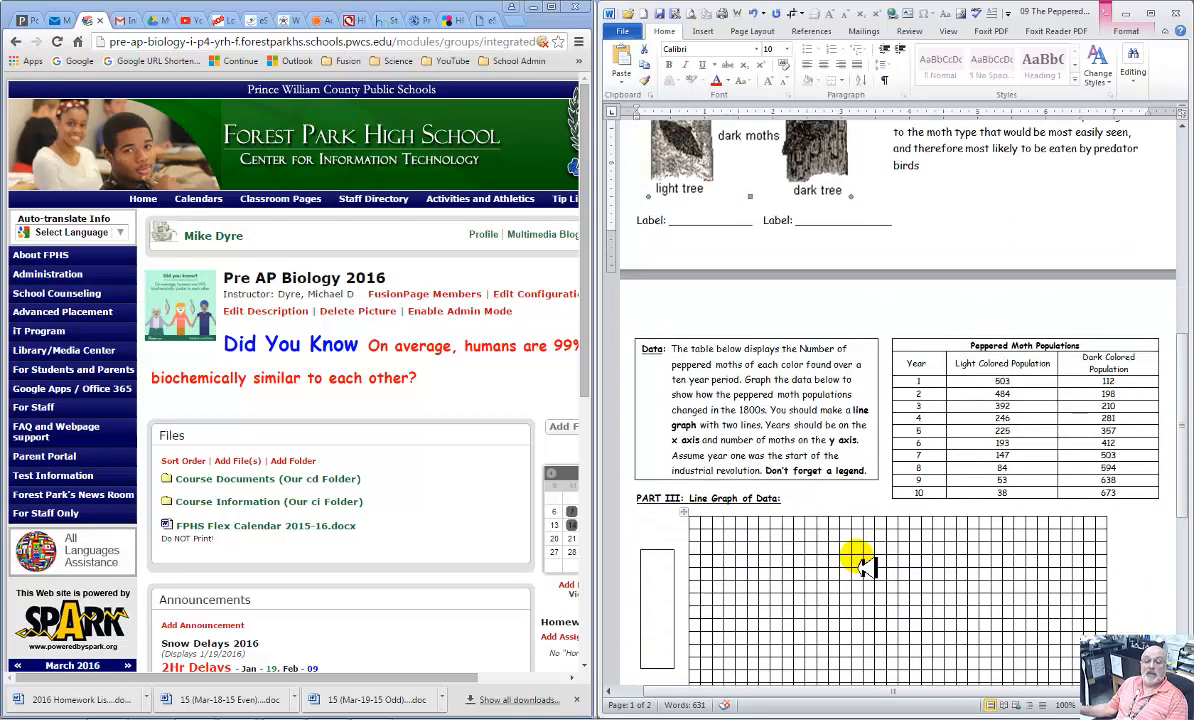
Scroll to the graph key and Analysis Questions, then follow the simulation link in step 1
scroll("down", 3)
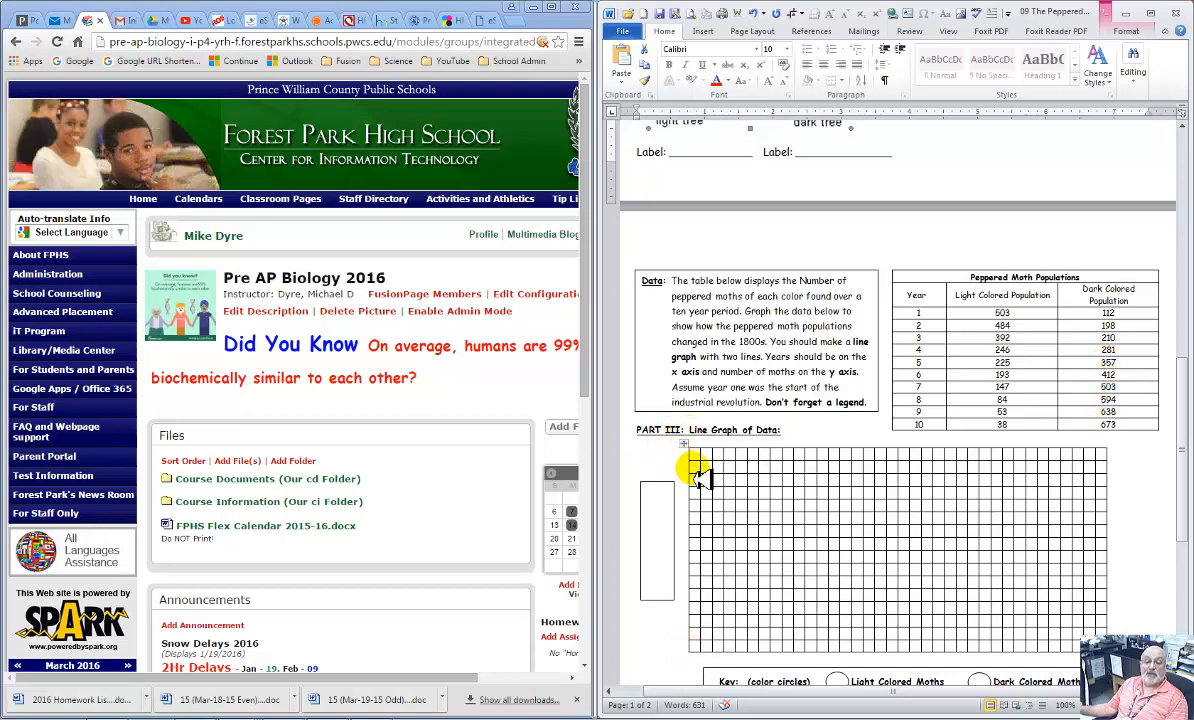
scroll("down", 3)
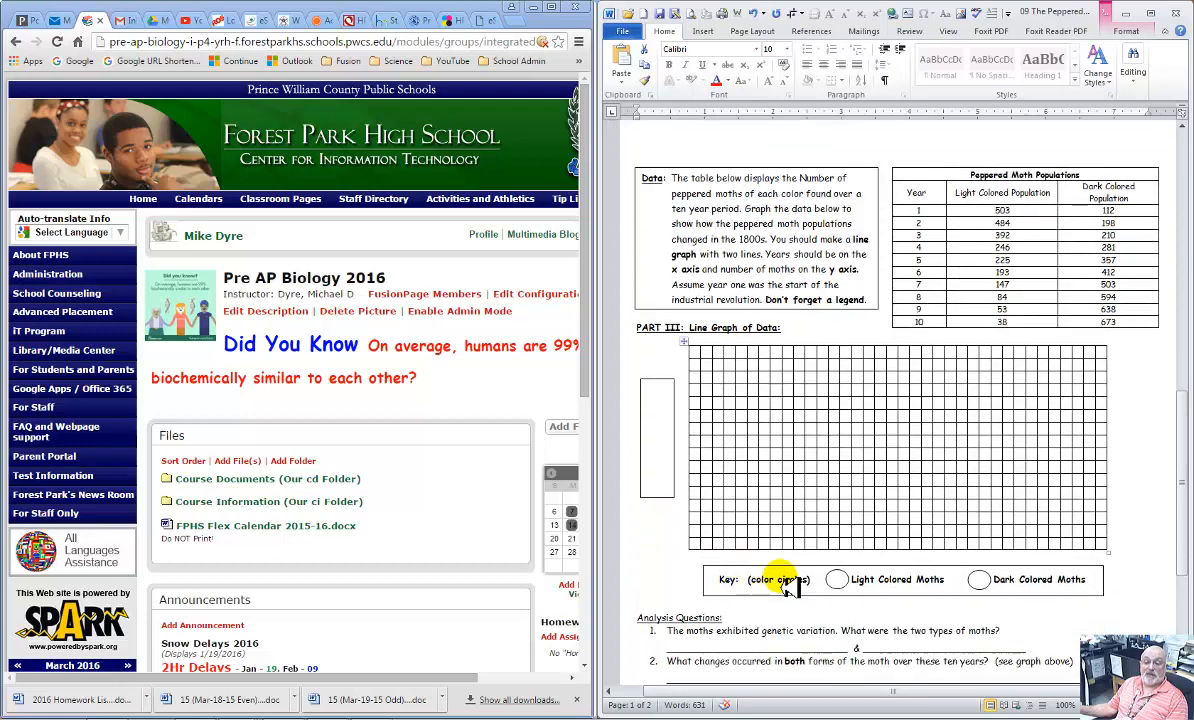
left_click(836, 580)
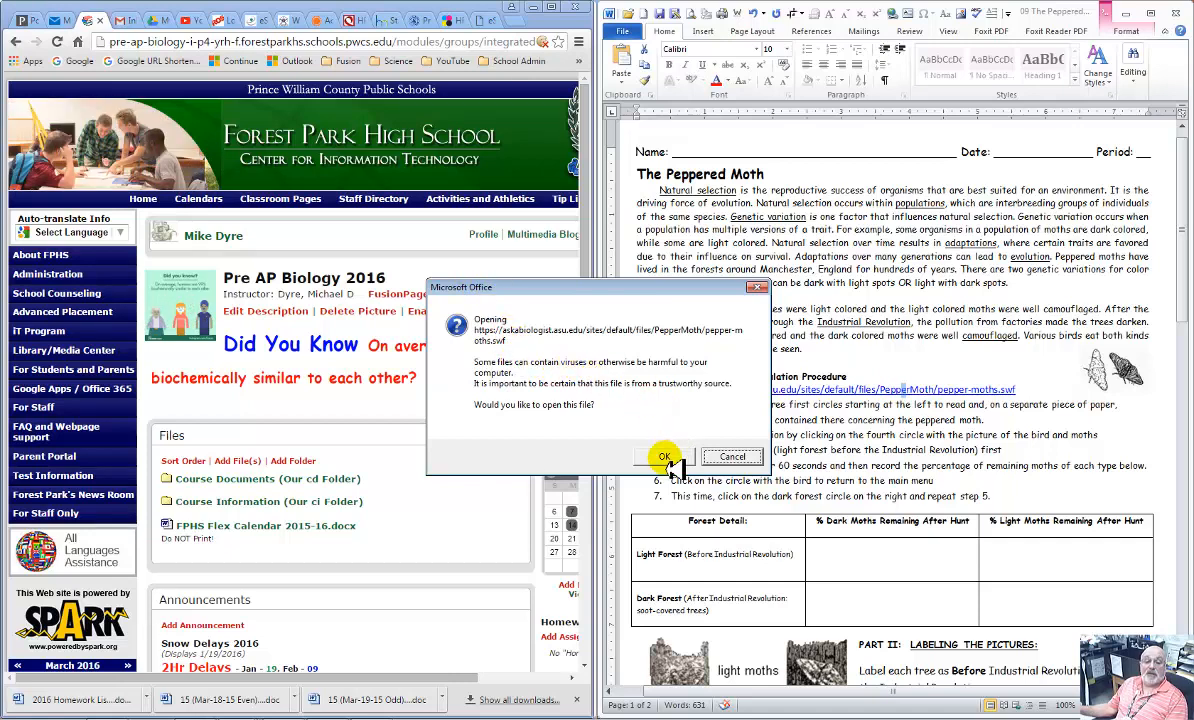
Confirm the Office security prompt so the askabiologist Peppered Moths page opens in the browser
left_click(664, 456)
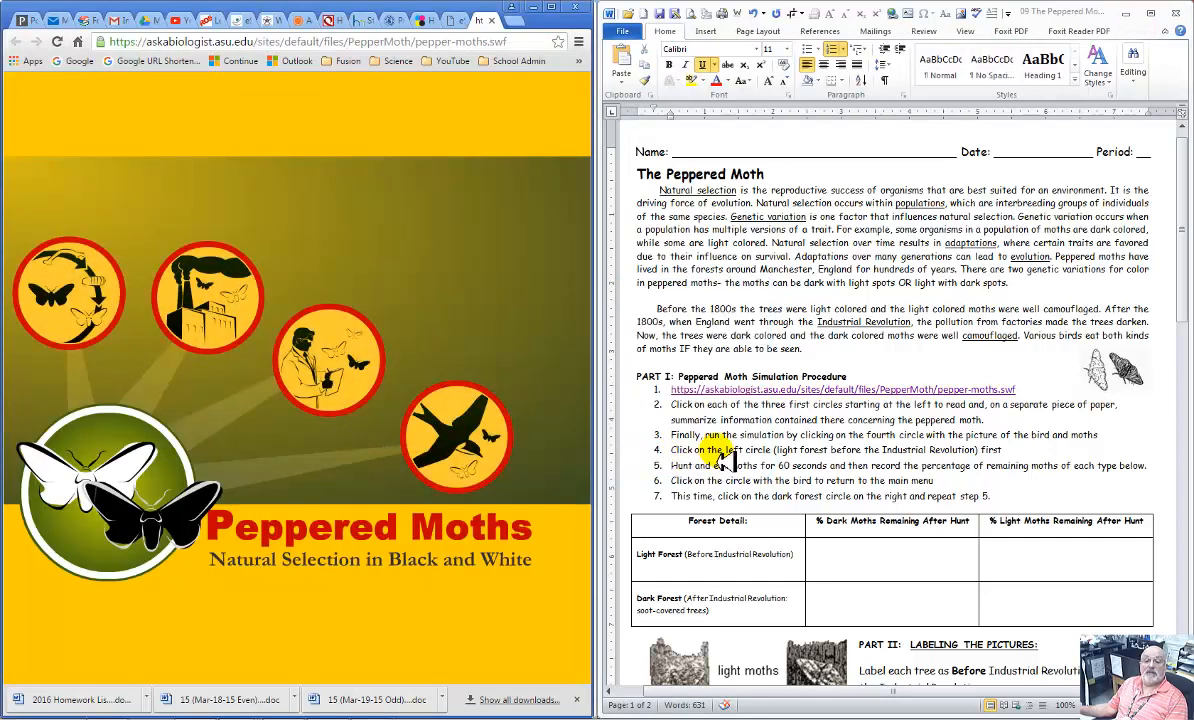
Enter Kettlewell's Experiments and start the Pollution and peppered moths story at the first dark moth record
left_click(68, 290)
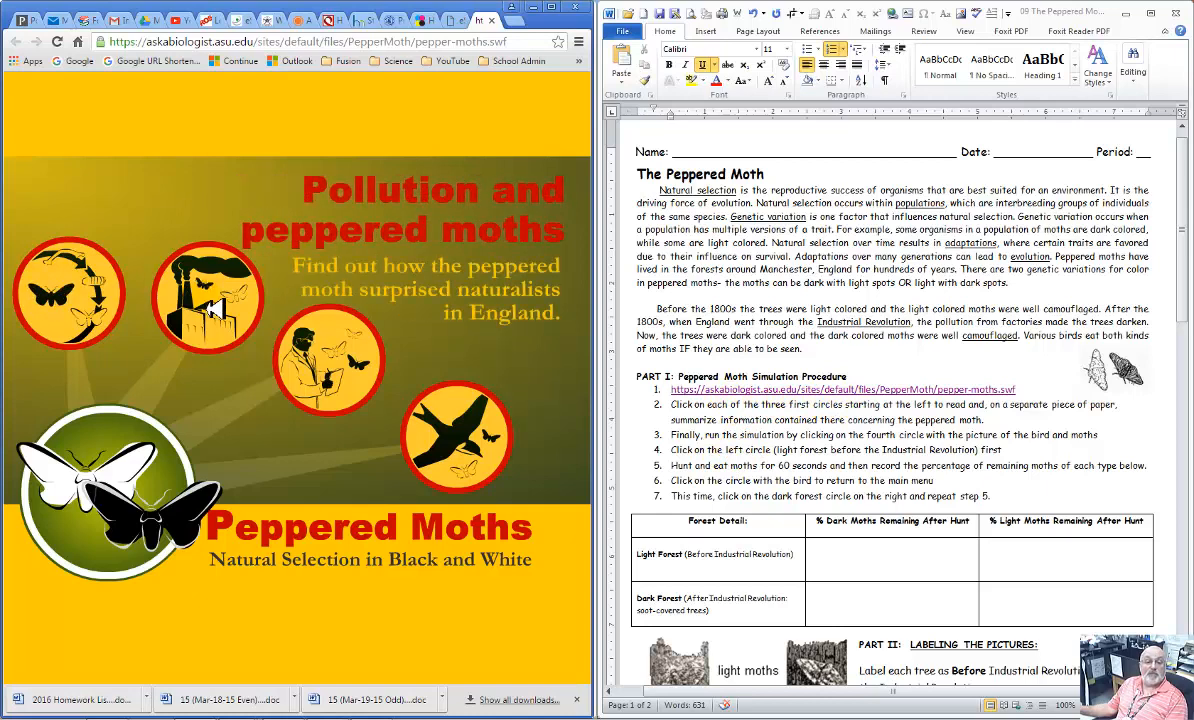
left_click(330, 360)
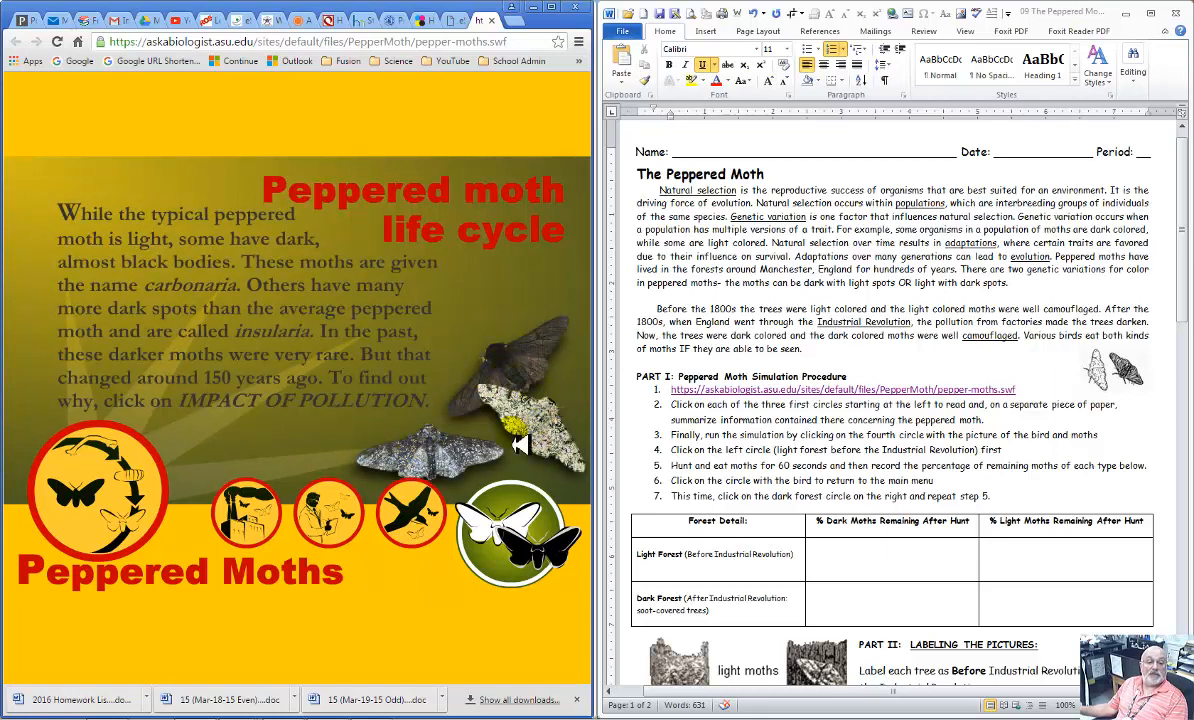
mouse_move(560, 436)
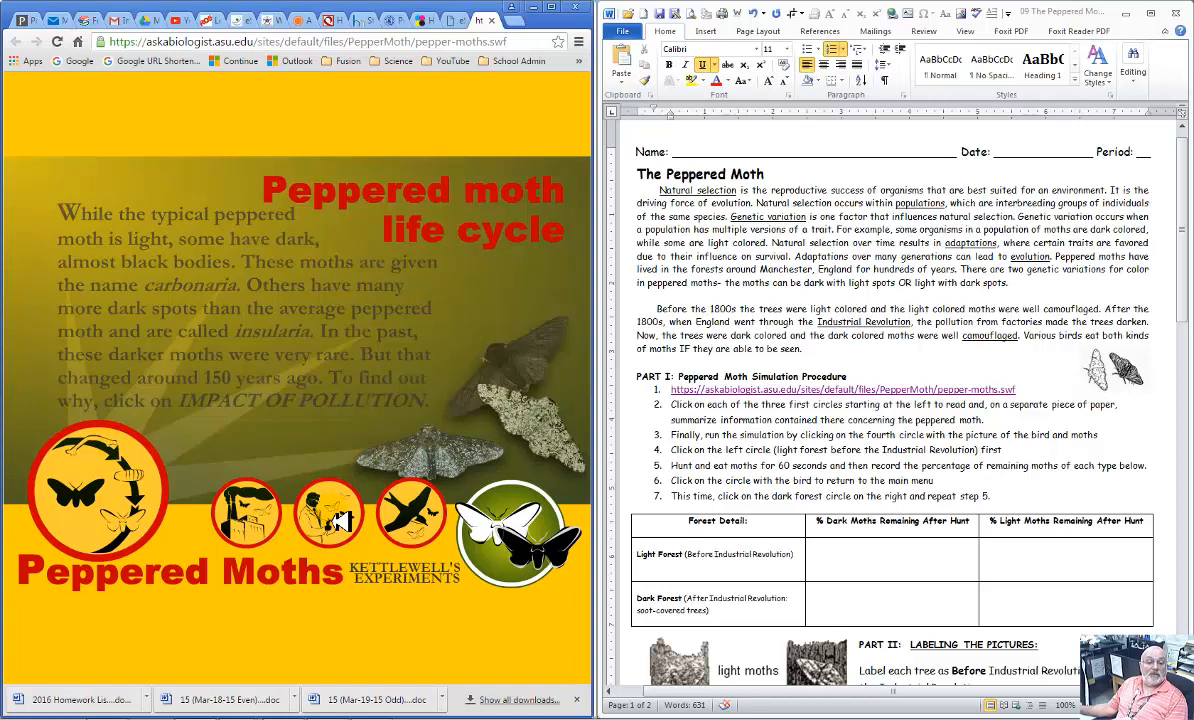
left_click(244, 512)
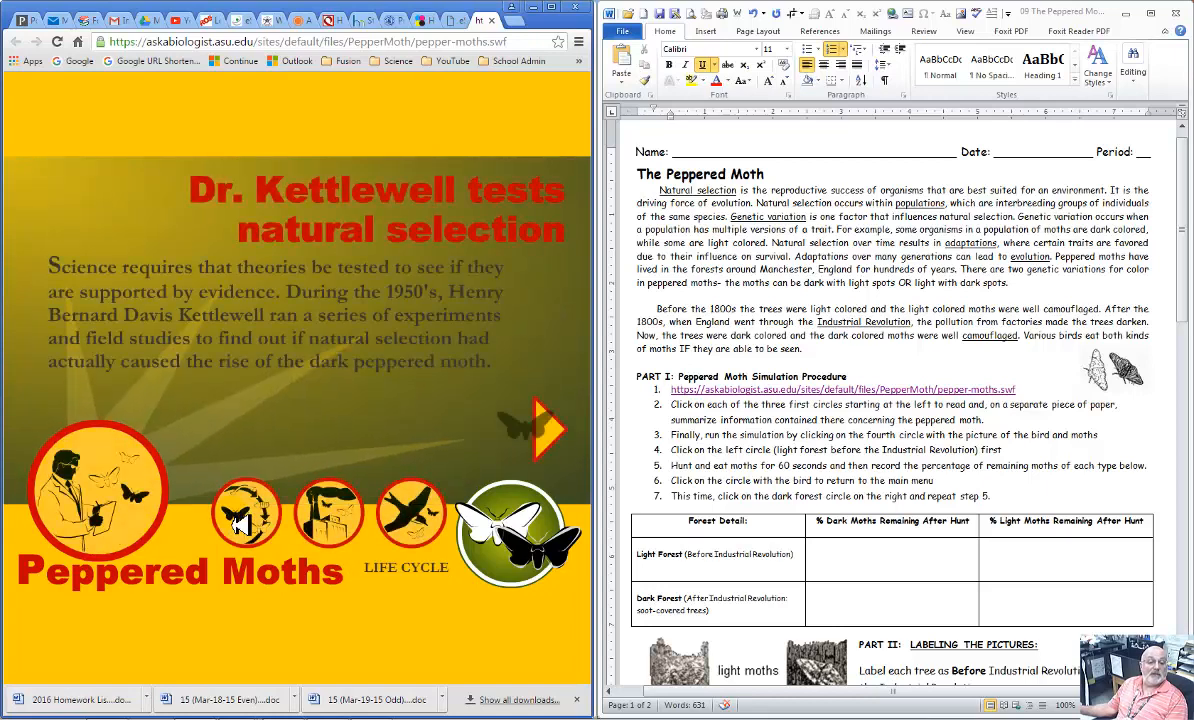
left_click(328, 512)
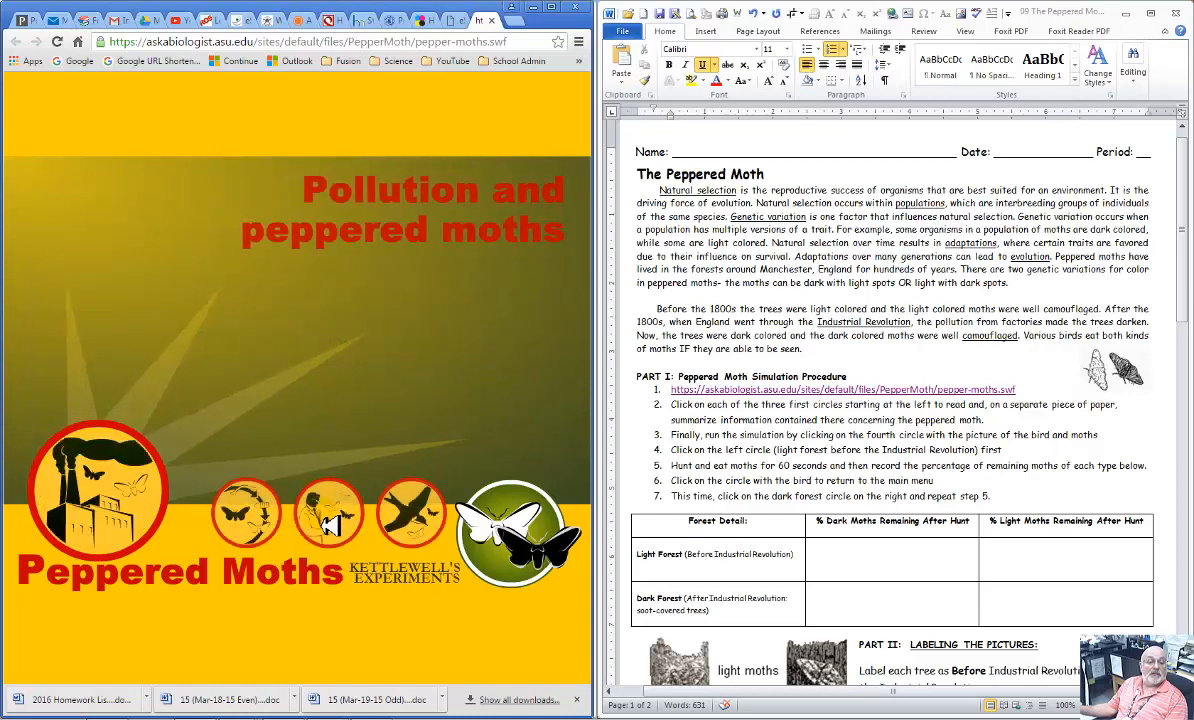
left_click(328, 512)
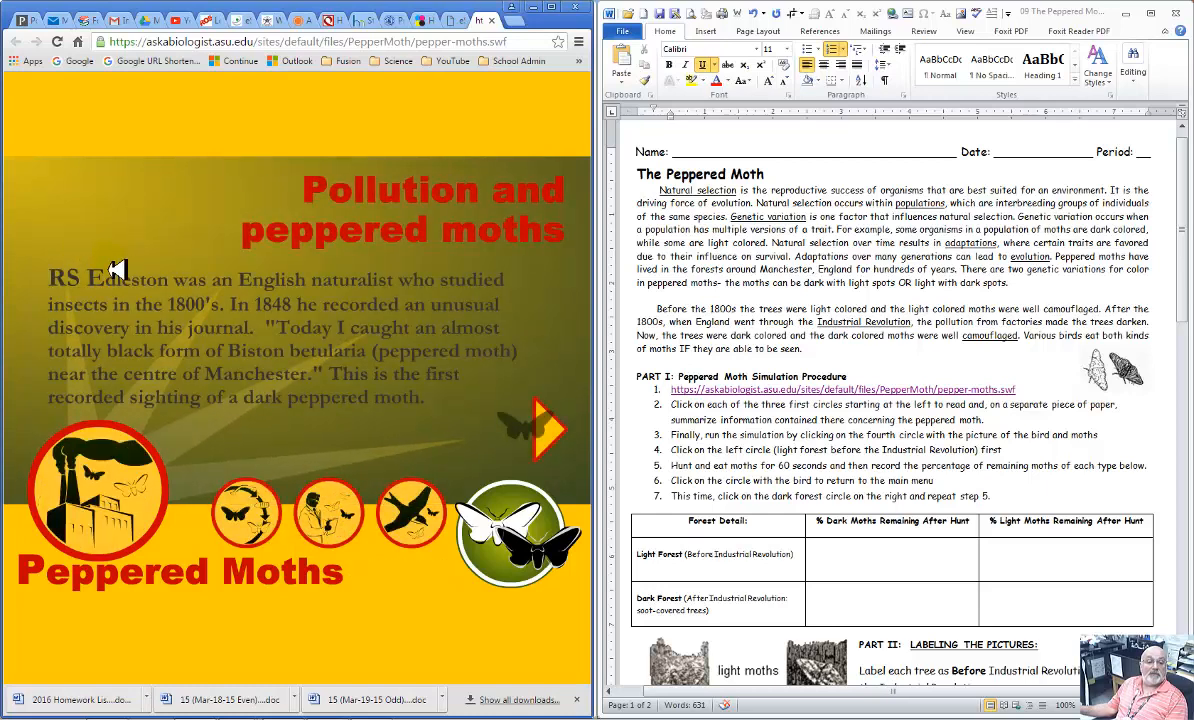
mouse_move(224, 324)
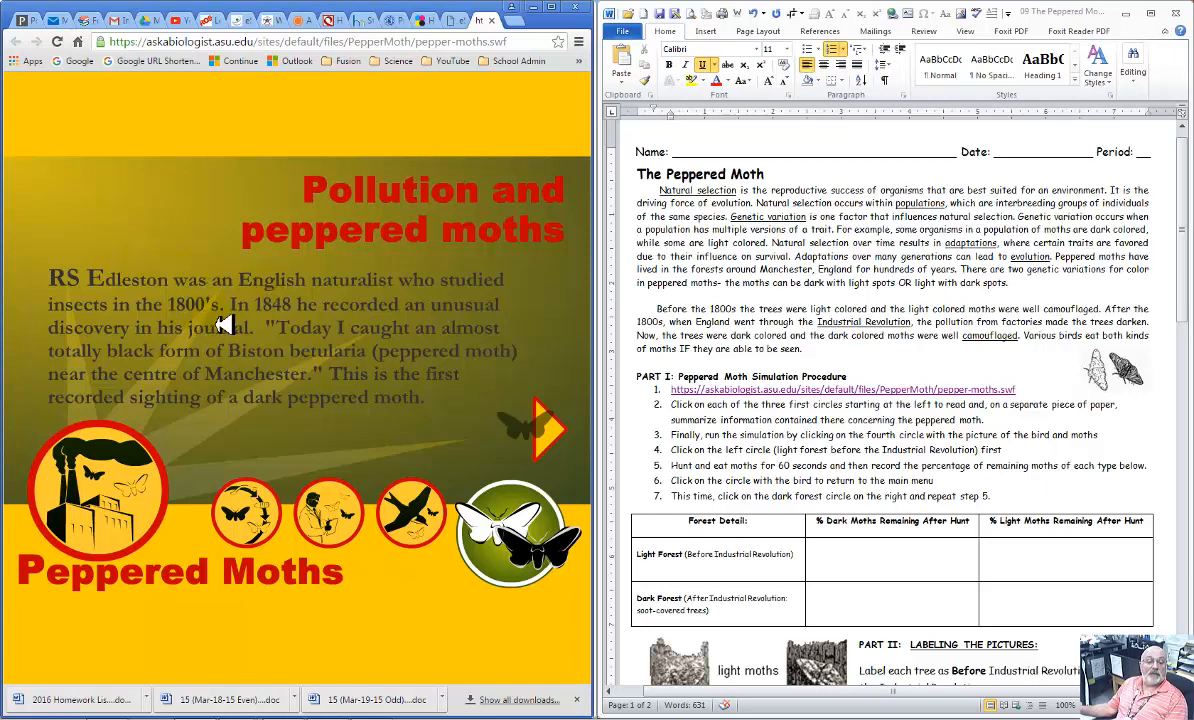
mouse_move(408, 374)
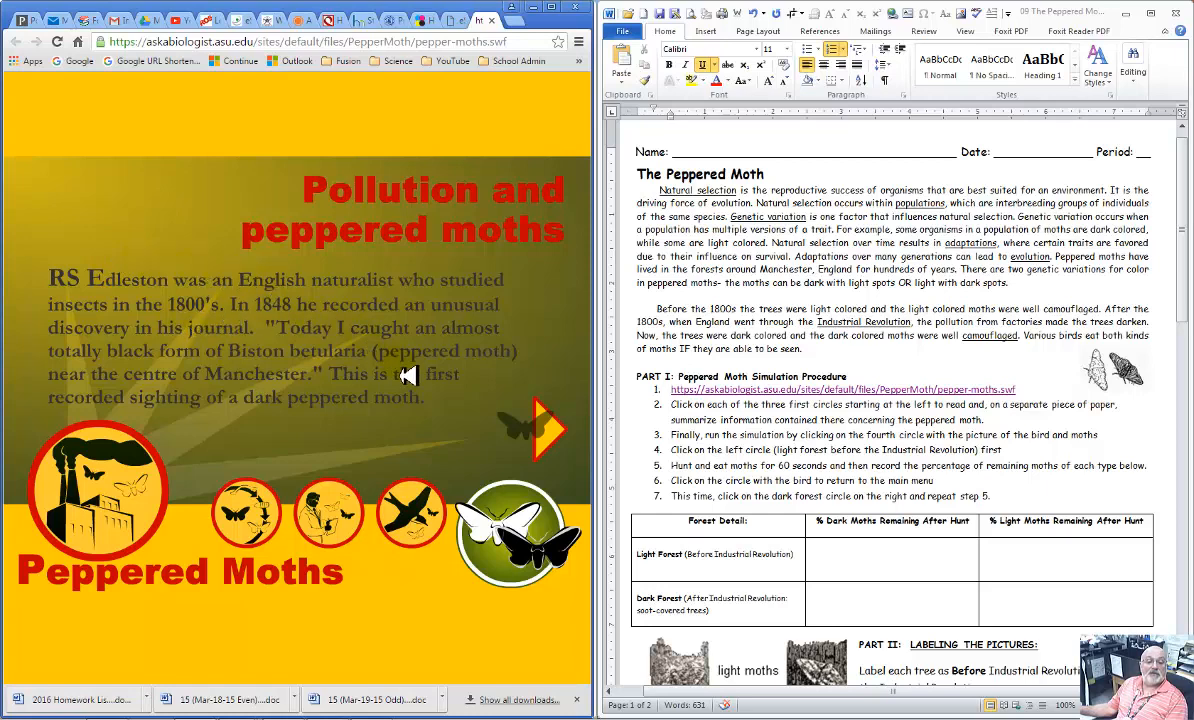
Page through moth colour genetics, Tutt's natural selection idea and industrial melanism to finish the story
left_click(544, 430)
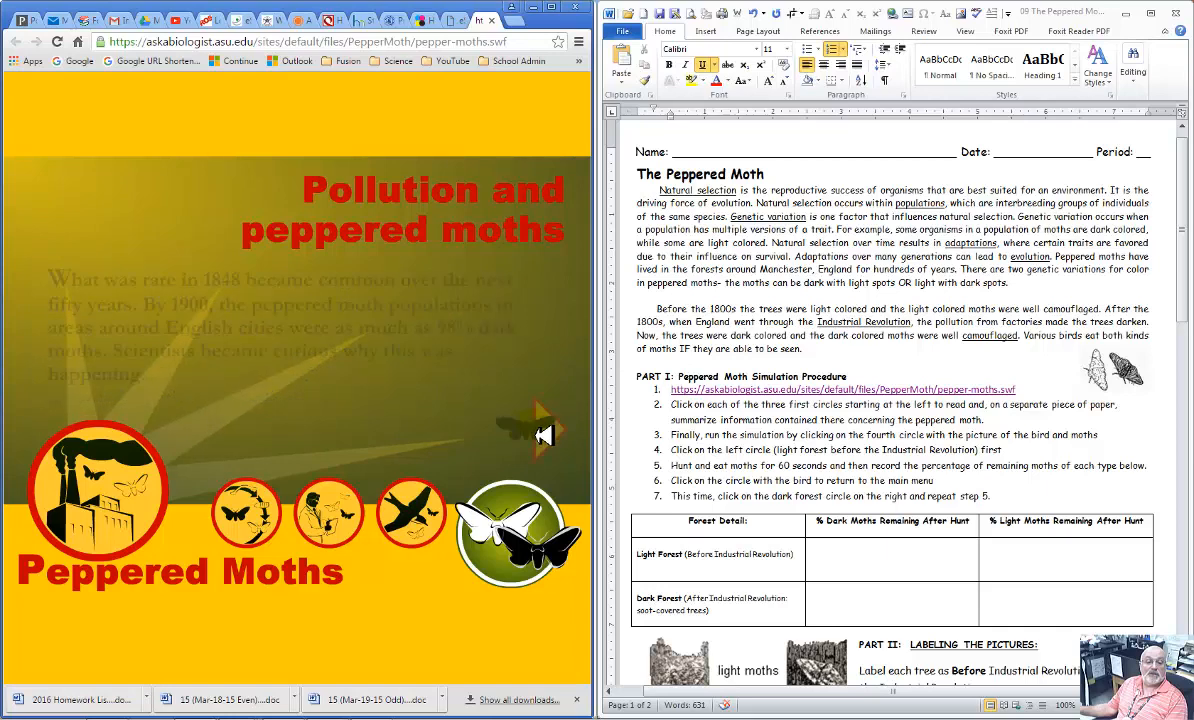
left_click(544, 428)
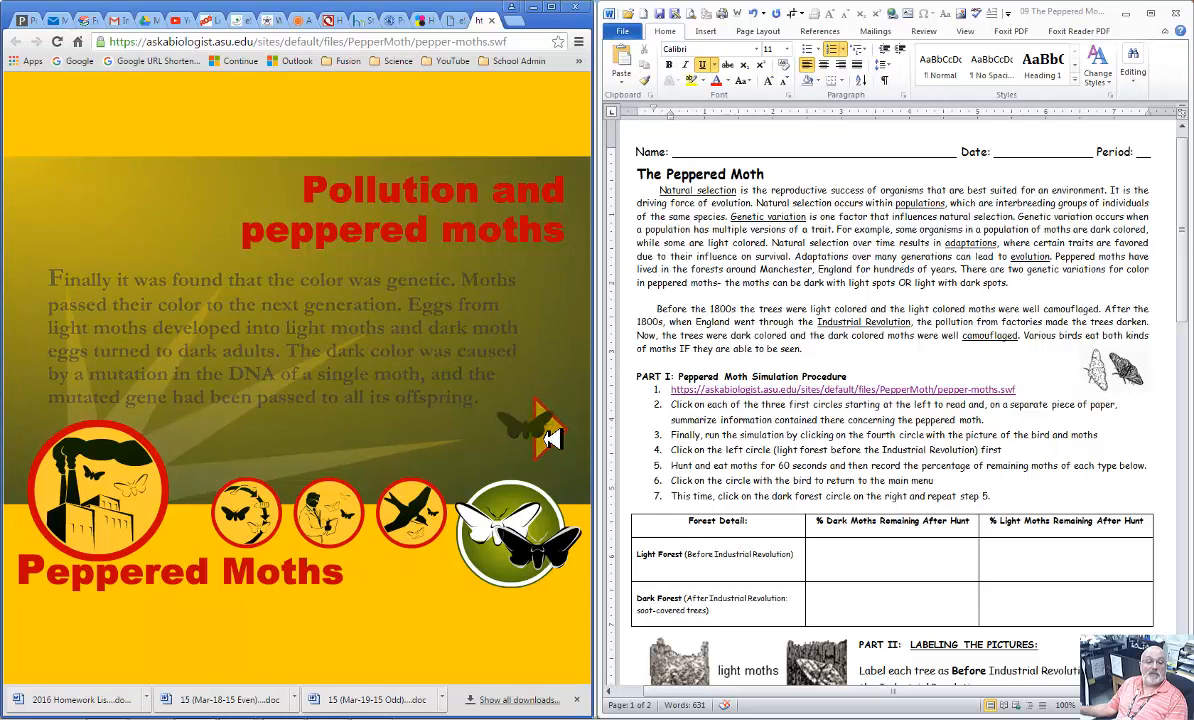
left_click(538, 420)
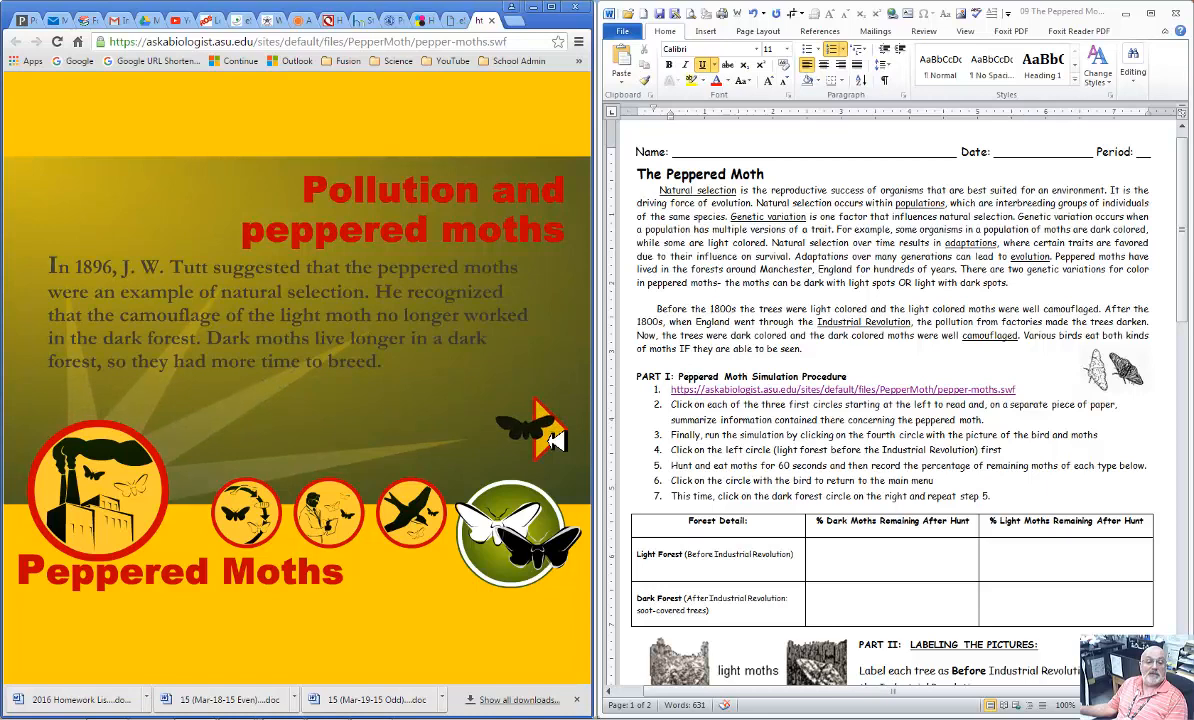
left_click(542, 432)
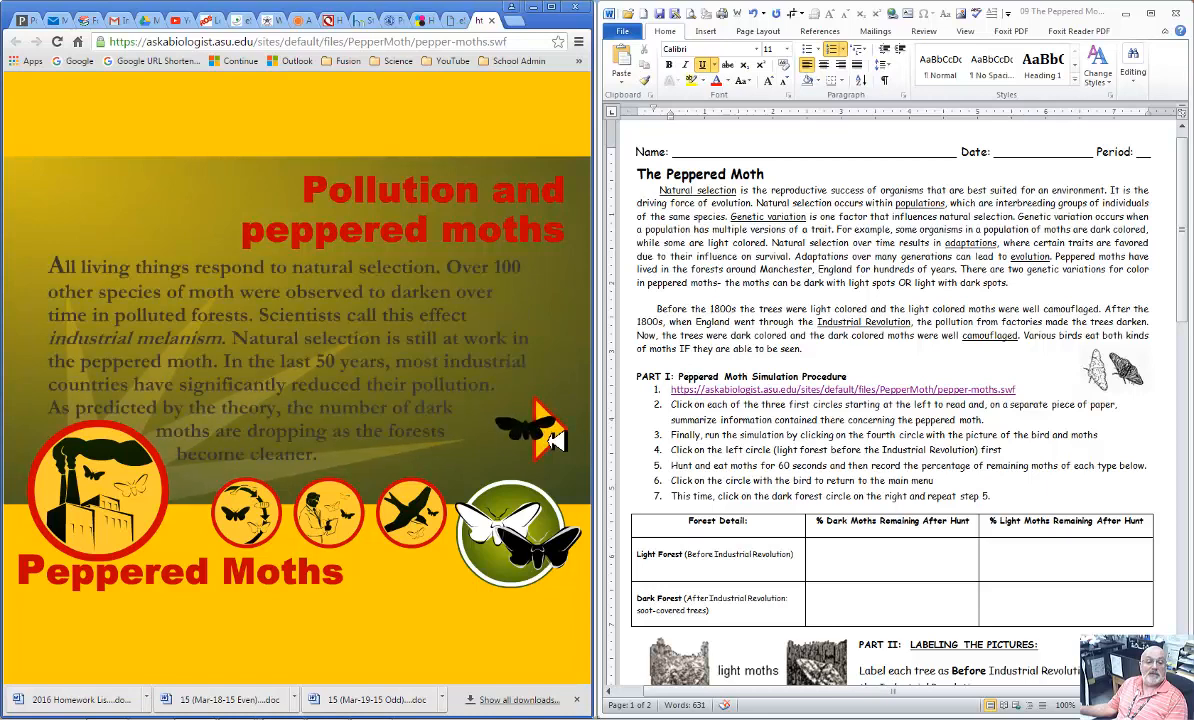
left_click(544, 432)
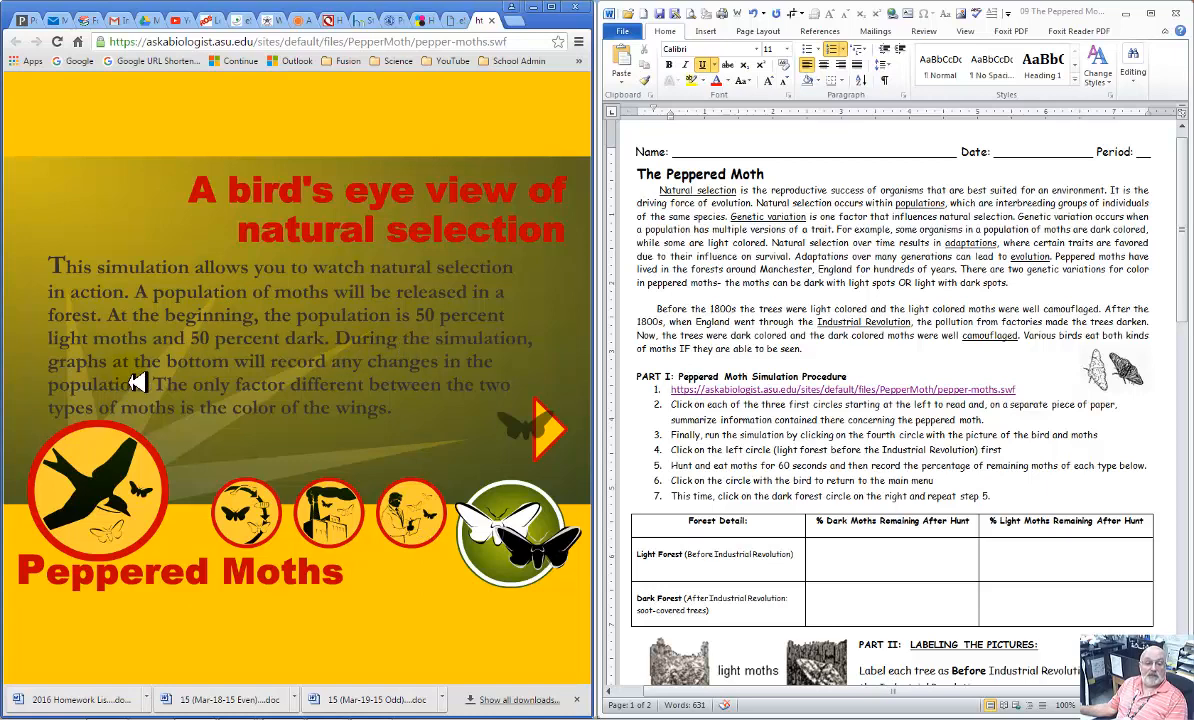
mouse_move(248, 402)
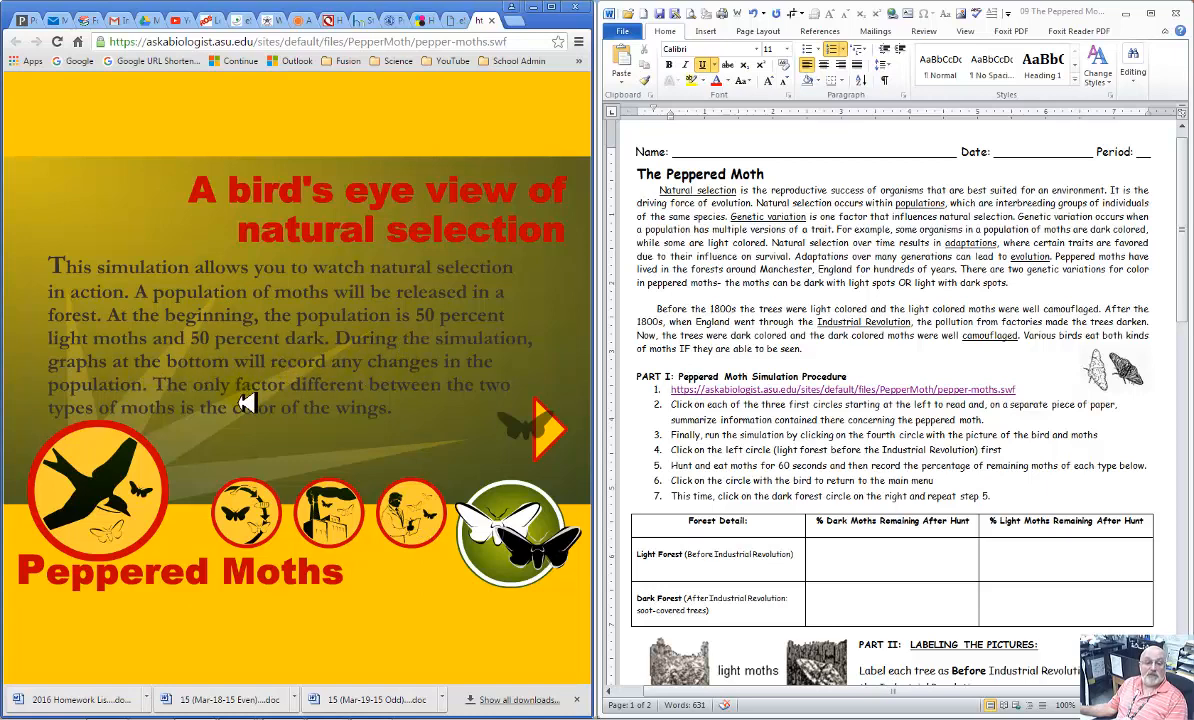
mouse_move(296, 428)
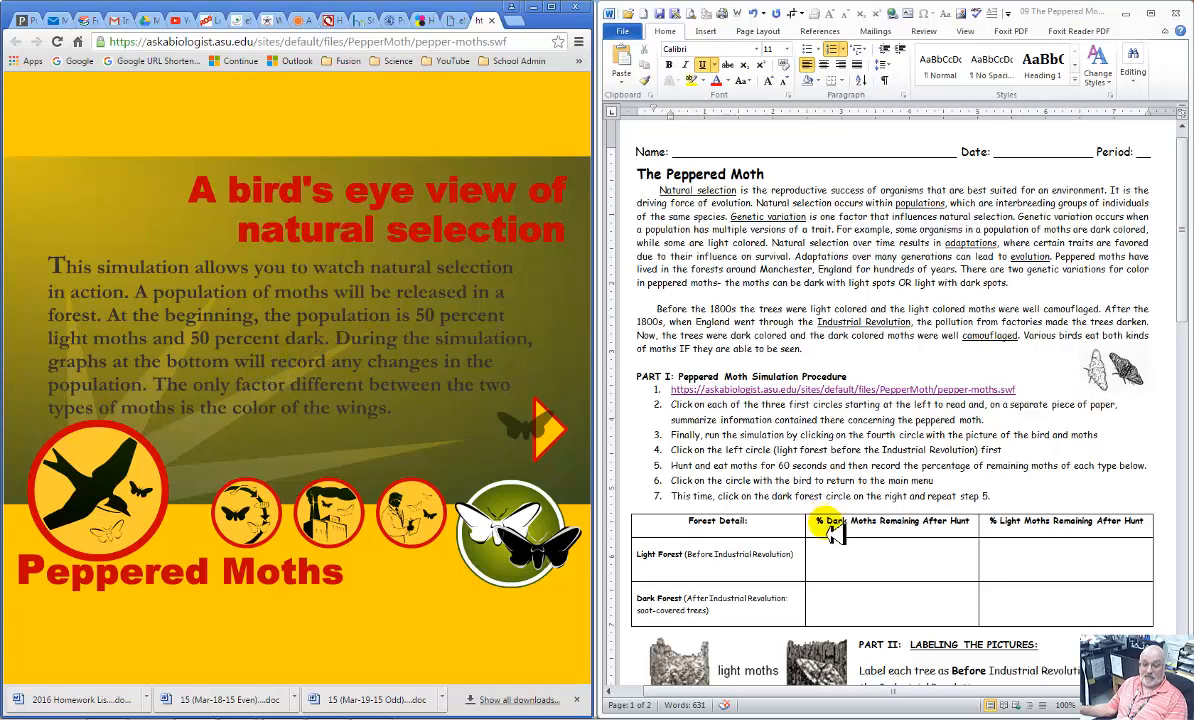
mouse_move(928, 572)
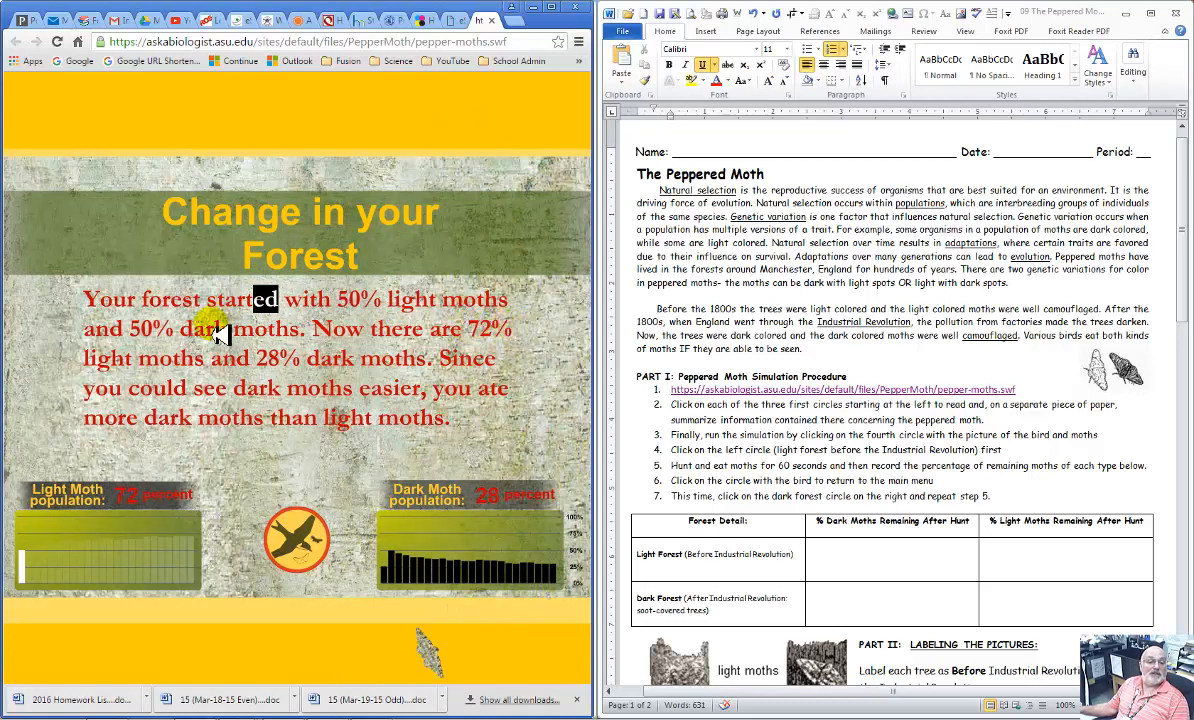
mouse_move(860, 570)
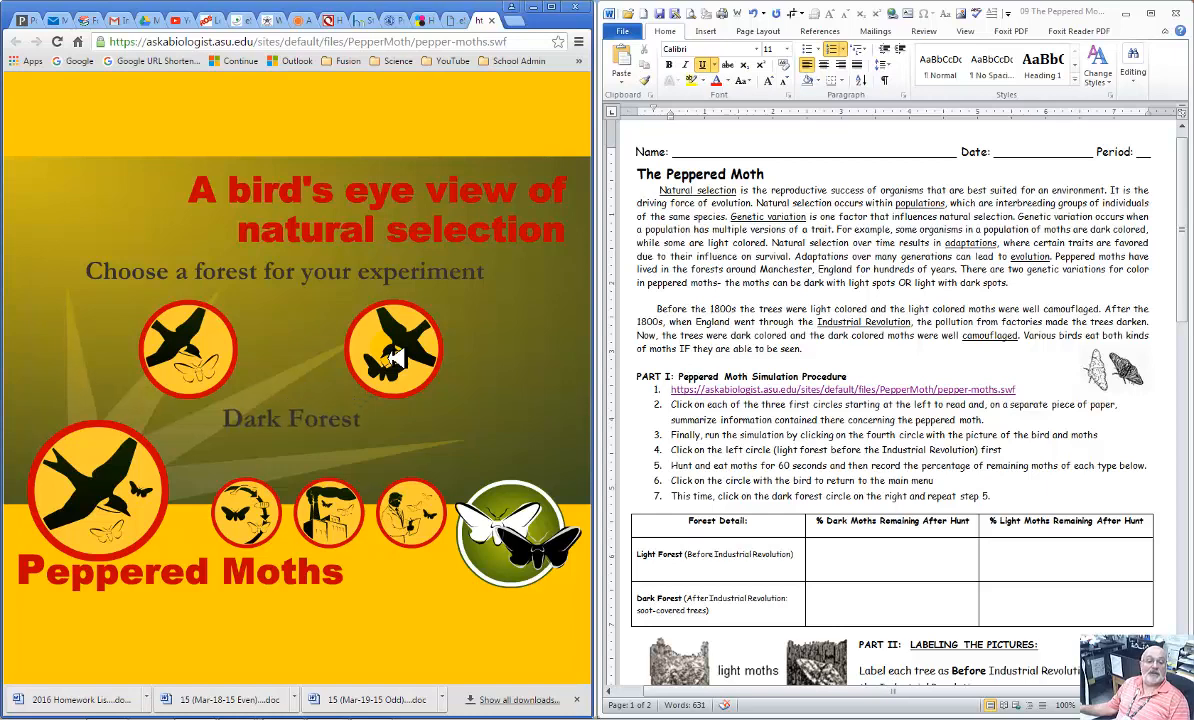
Start a new moth hunt in the Dark Forest with light and dark moths at 50% each
left_click(392, 348)
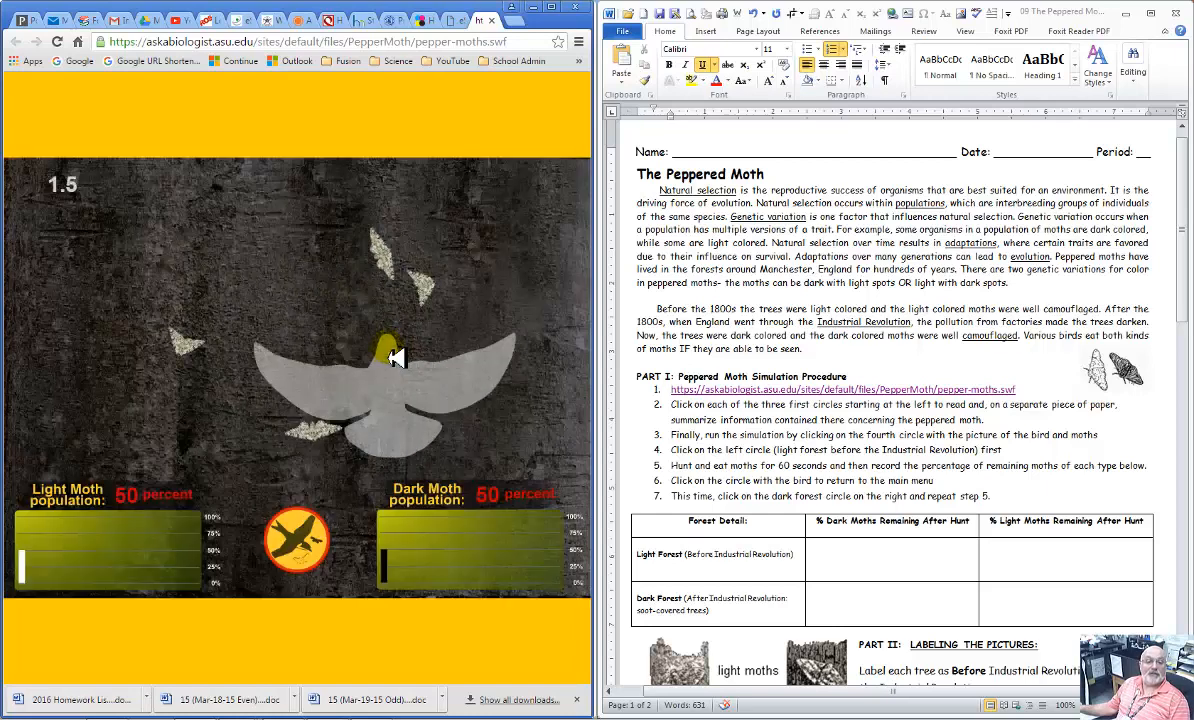